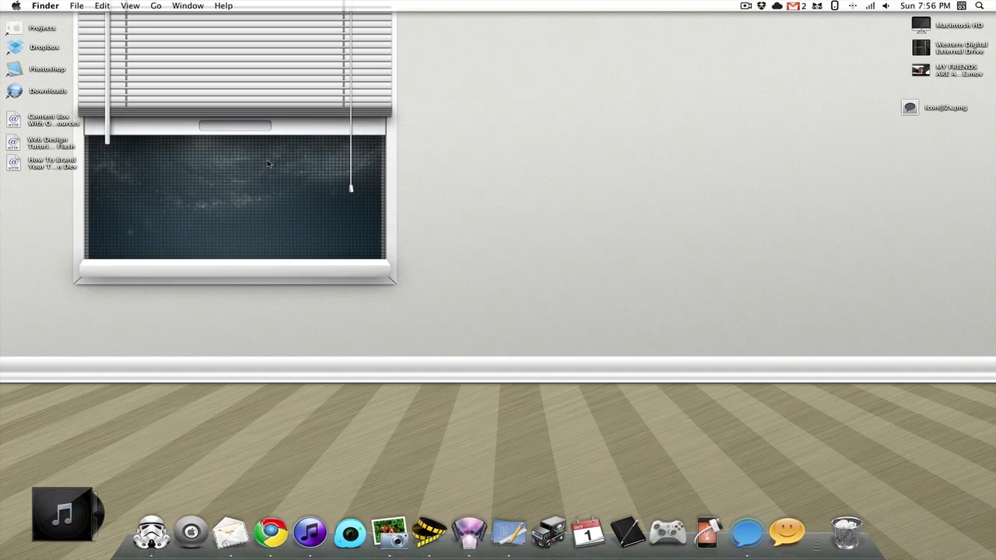
{"action": "mouse_move", "coordinate": [740, 483]}
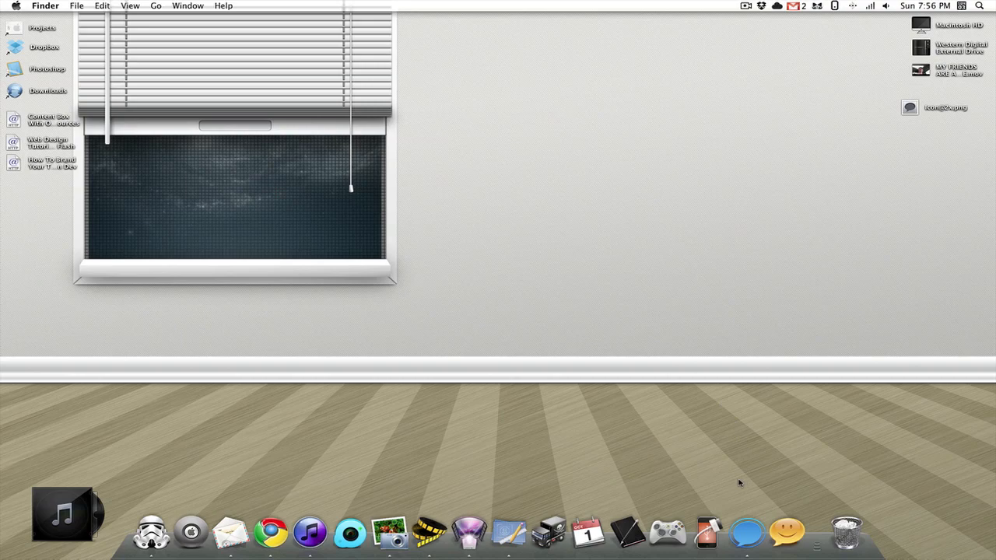
{"action": "mouse_move", "coordinate": [707, 533]}
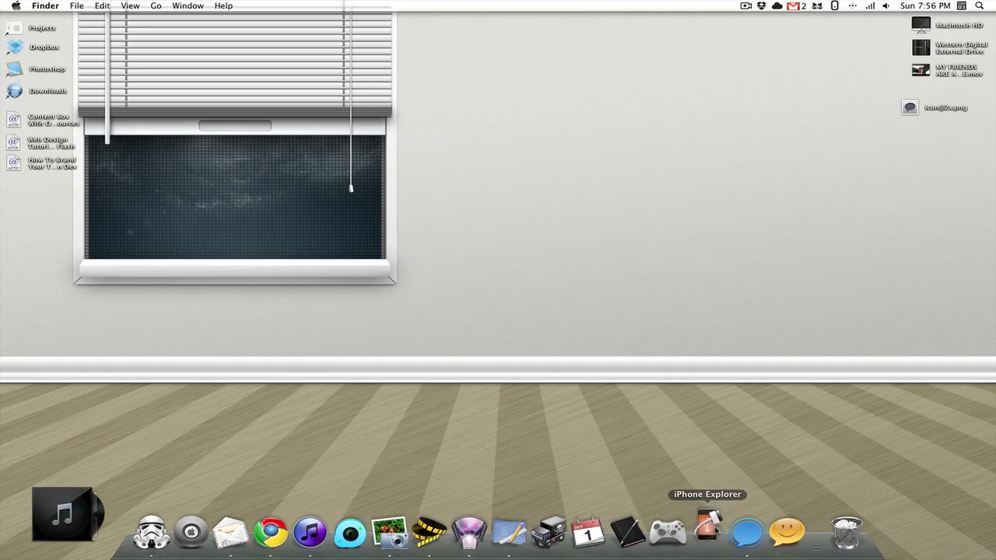
- Launch iPhone Explorer and expand the iPod and its Apps folder to list installed apps
{"action": "left_click", "coordinate": [708, 533]}
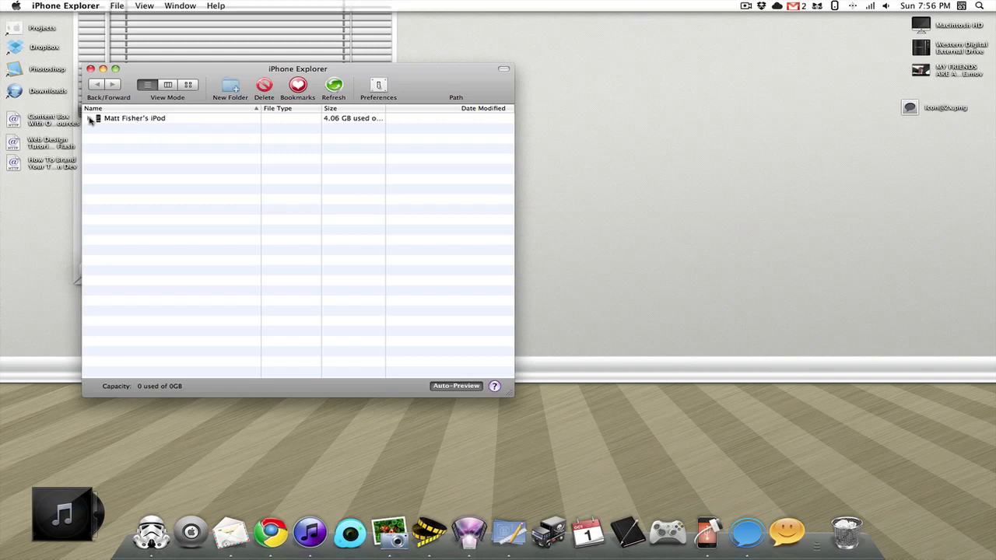
{"action": "left_click", "coordinate": [91, 118]}
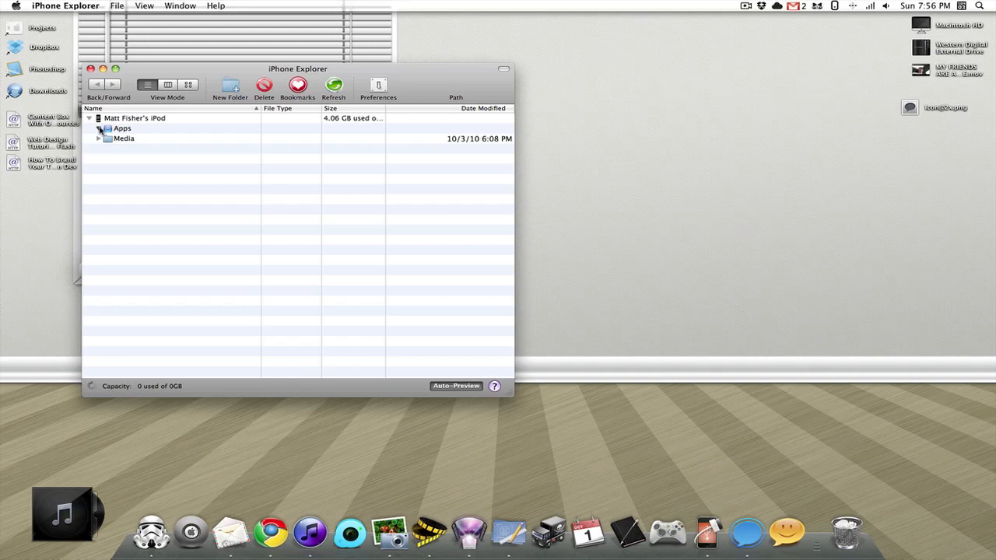
{"action": "left_click", "coordinate": [99, 128]}
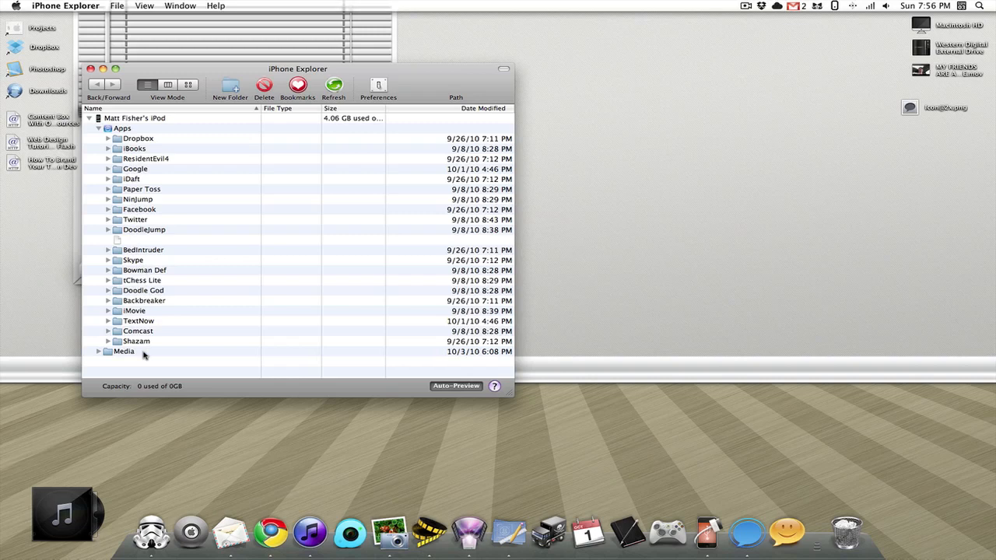
{"action": "mouse_move", "coordinate": [162, 271]}
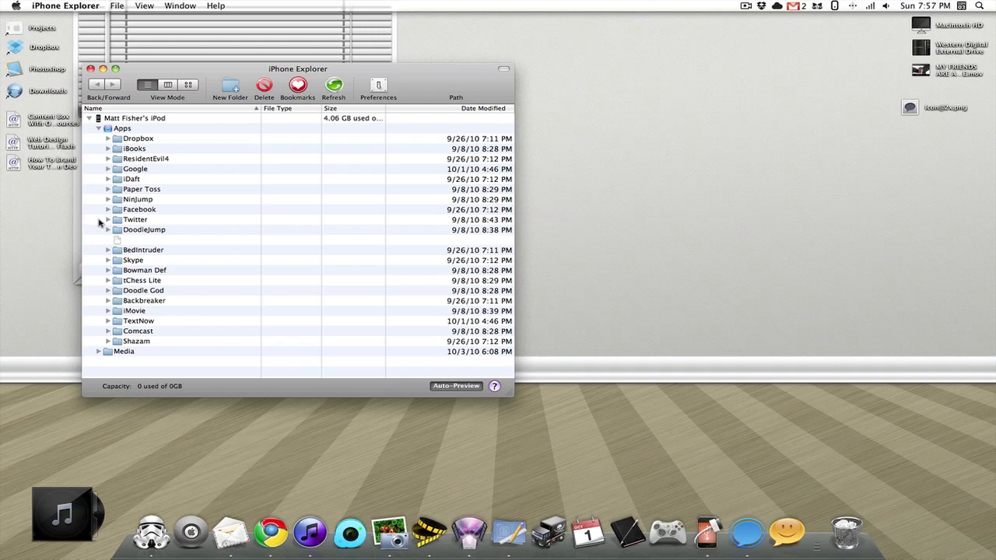
- Expand the Twitter folder and its Twitter.app bundle to reveal the package files
{"action": "left_click", "coordinate": [109, 220]}
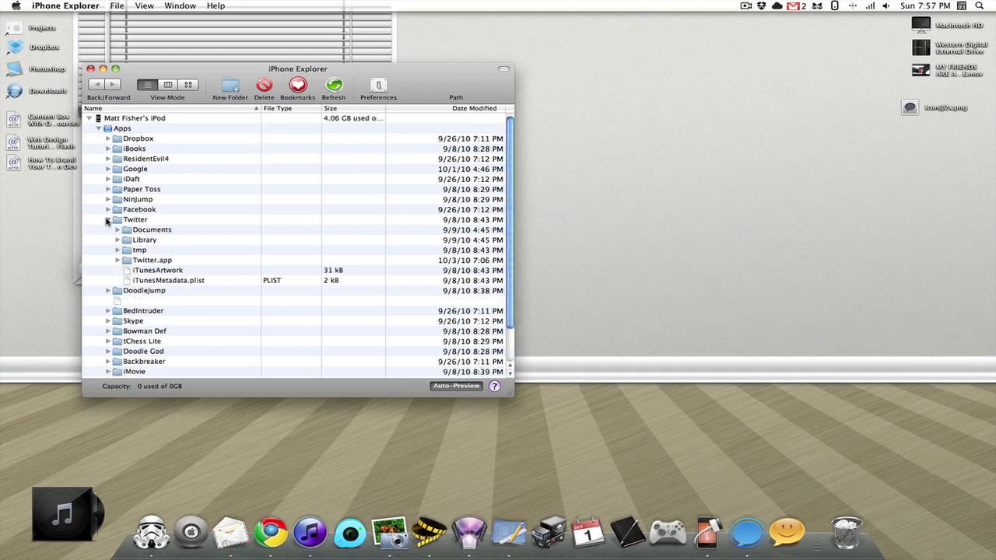
{"action": "mouse_move", "coordinate": [115, 263]}
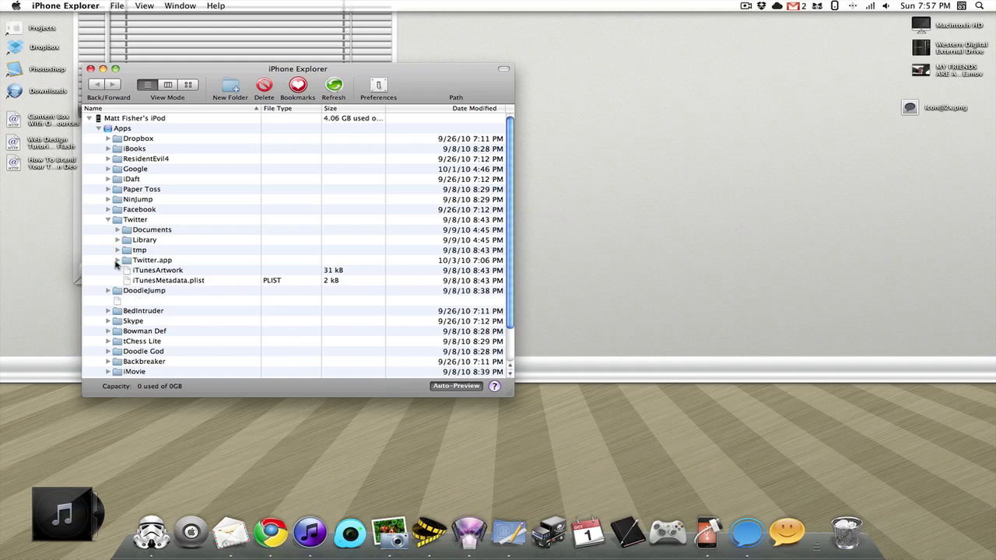
{"action": "mouse_move", "coordinate": [118, 264]}
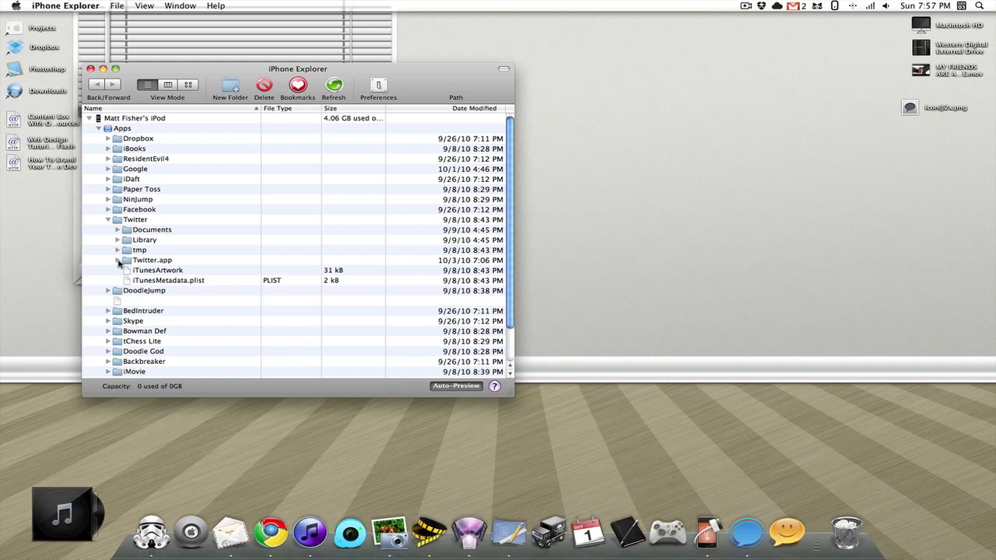
{"action": "left_click", "coordinate": [126, 260]}
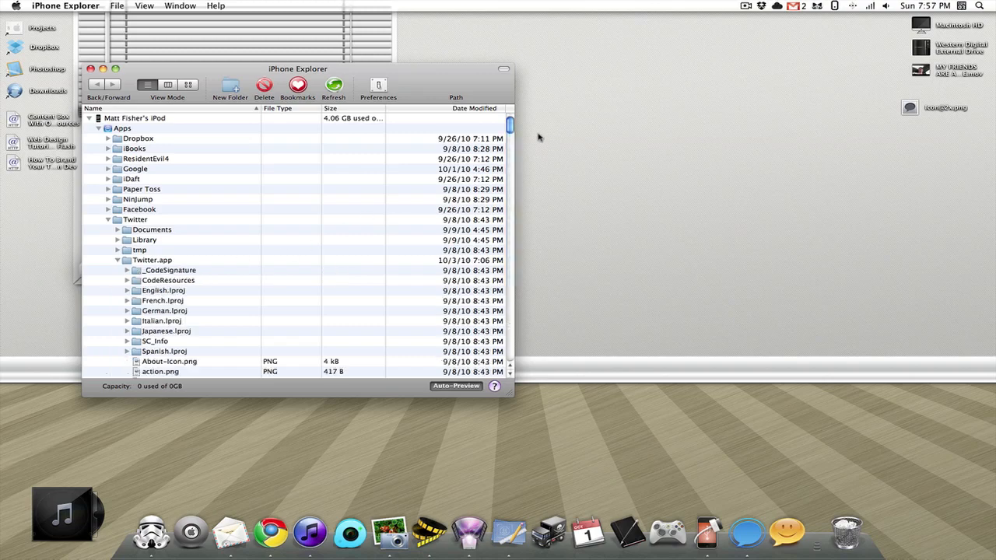
{"action": "scroll", "scroll_direction": "down", "scroll_amount": 3}
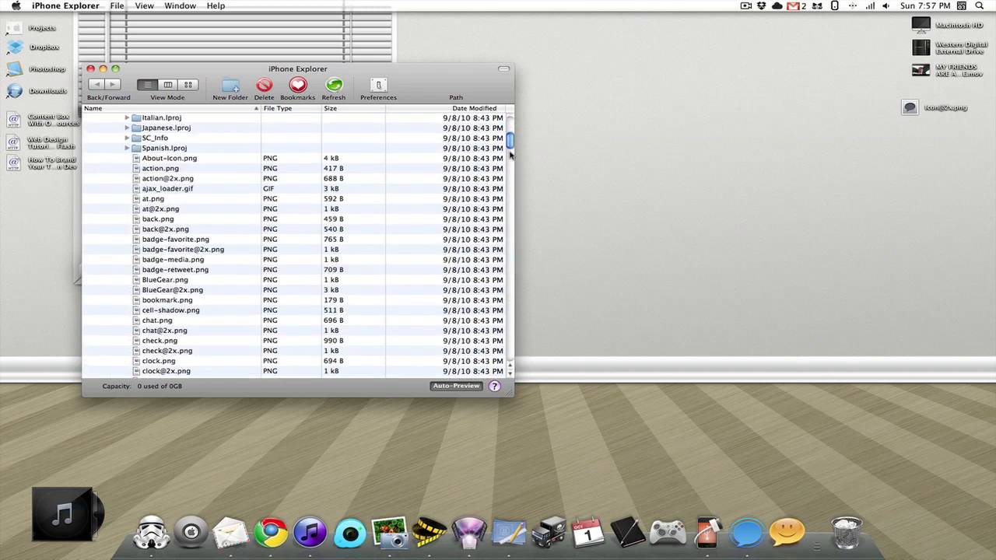
{"action": "scroll", "scroll_direction": "down", "scroll_amount": 3}
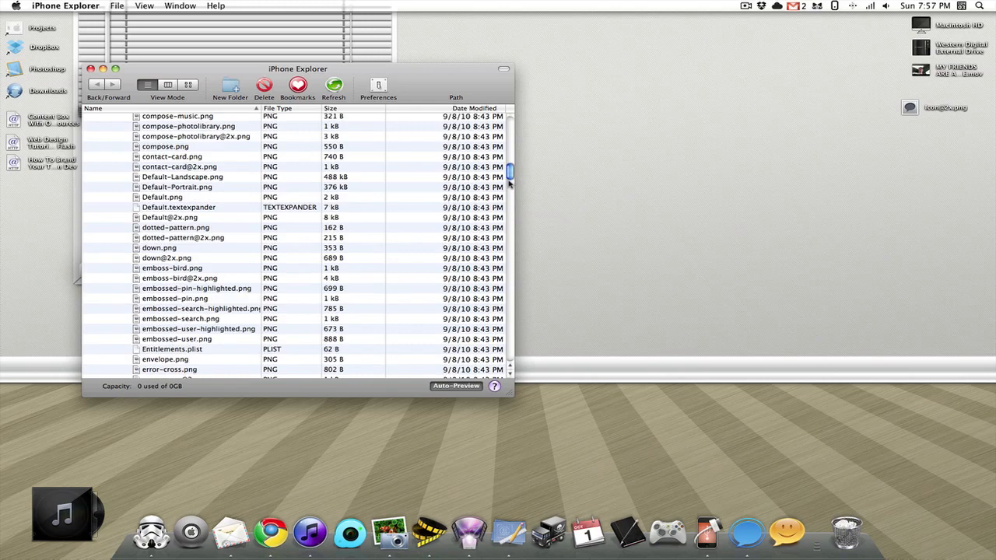
{"action": "scroll", "scroll_direction": "down", "scroll_amount": 3}
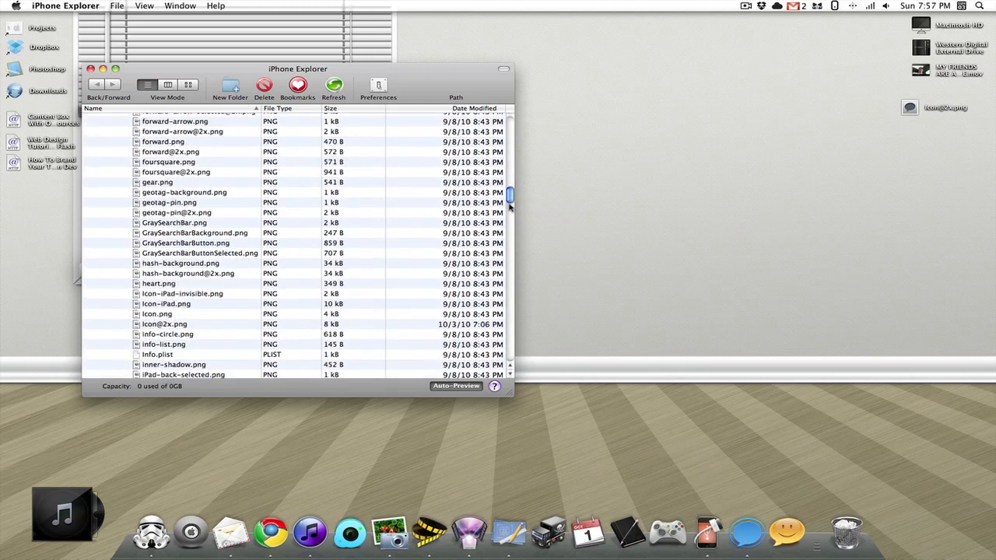
{"action": "scroll", "scroll_direction": "down", "scroll_amount": 3}
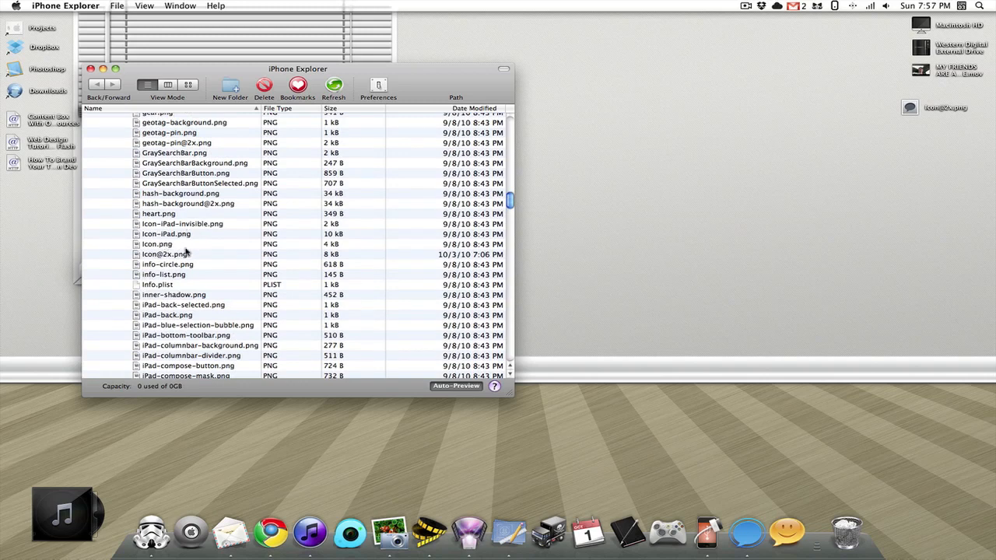
{"action": "mouse_move", "coordinate": [180, 252]}
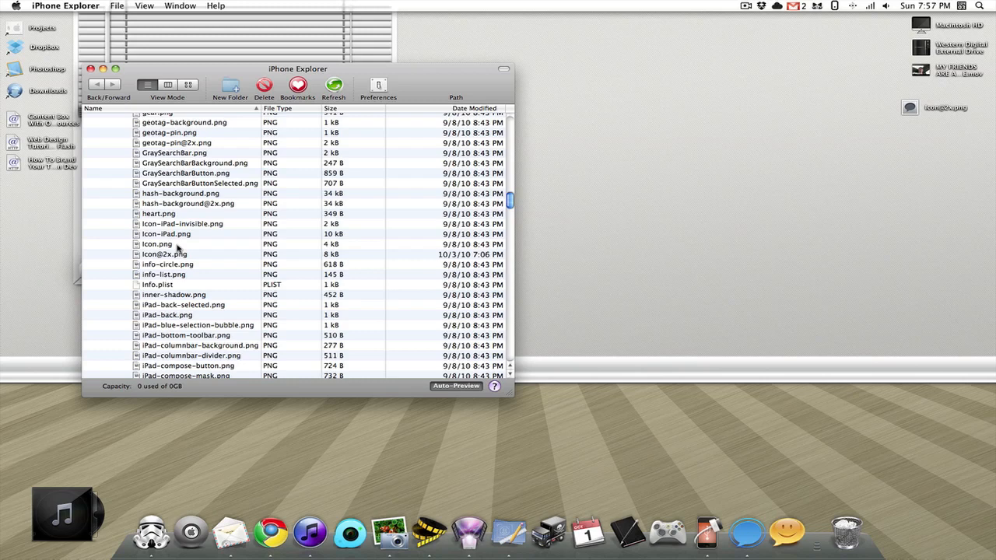
{"action": "mouse_move", "coordinate": [159, 263]}
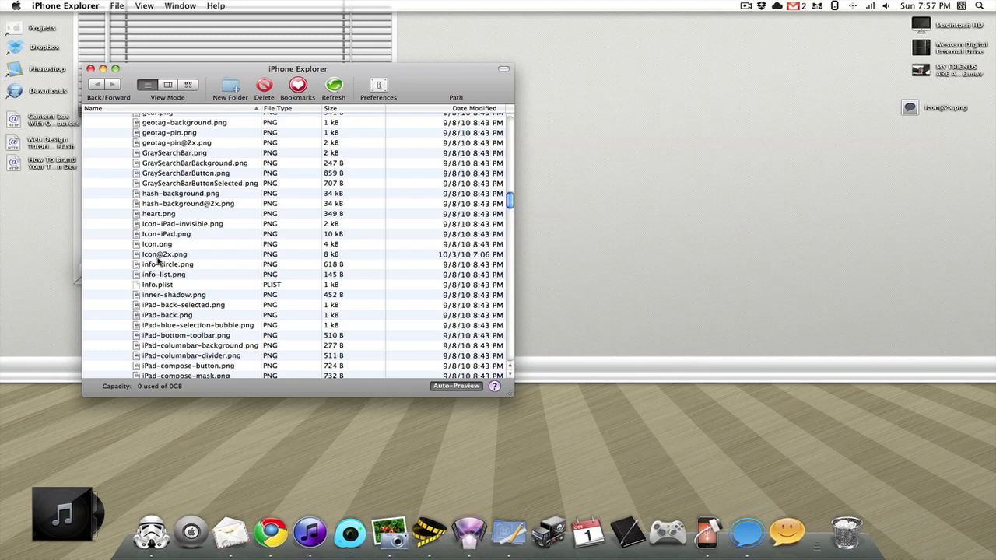
{"action": "mouse_move", "coordinate": [162, 234]}
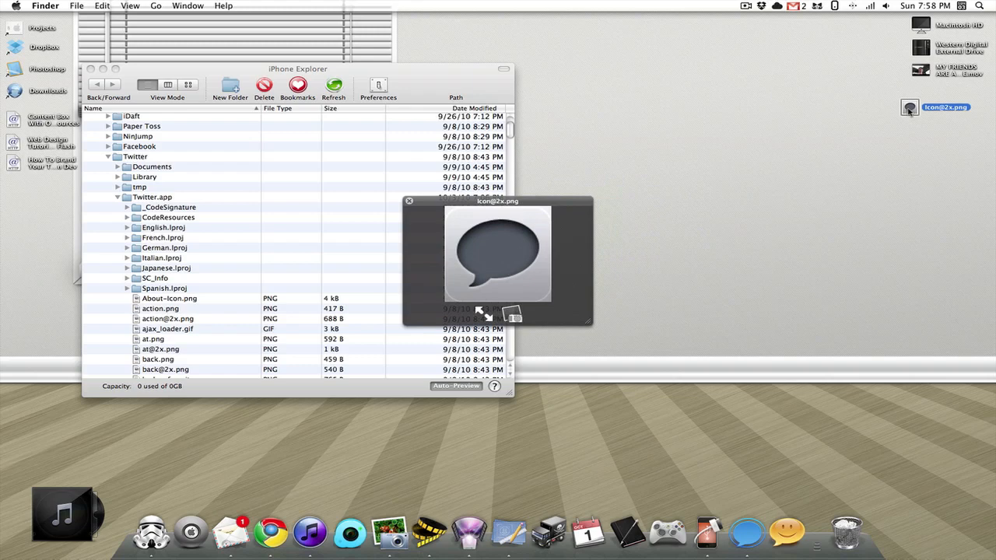
{"action": "left_click", "coordinate": [408, 201]}
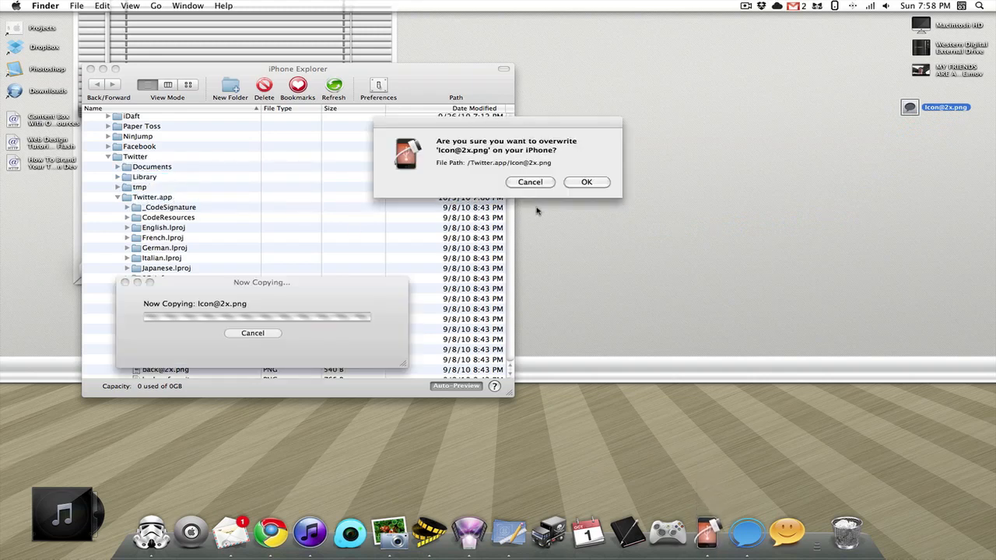
{"action": "left_click", "coordinate": [587, 181]}
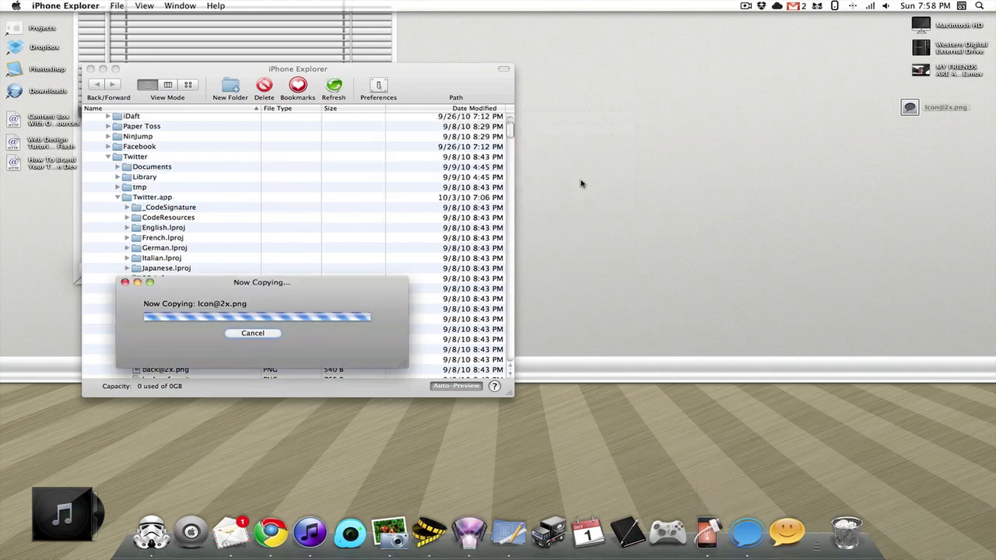